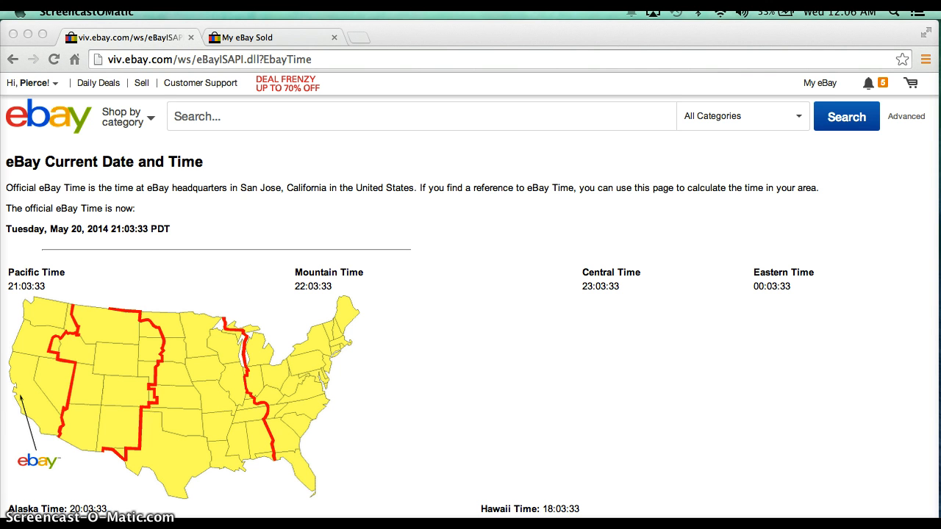
Reload the eBay Current Date and Time page so it shows 21:06:34 PDT.
left_click(86, 370)
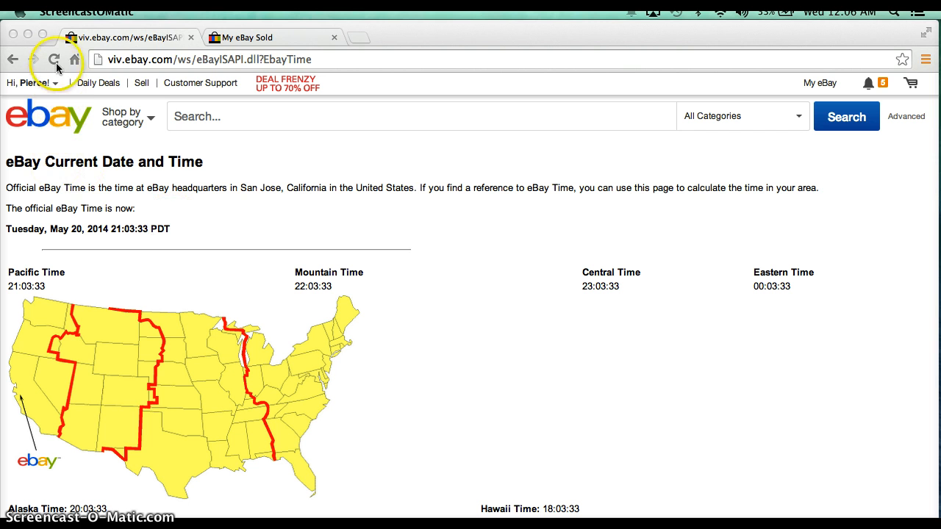
left_click(53, 59)
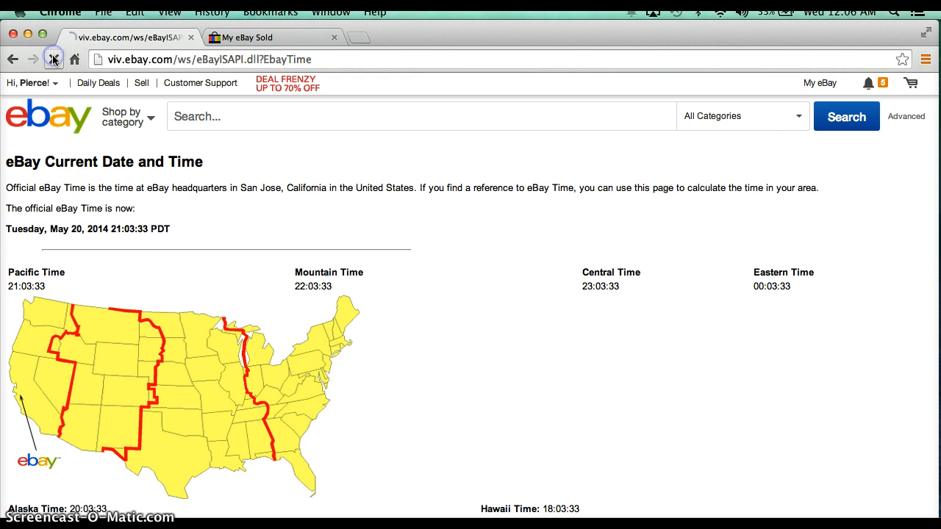
left_click(52, 59)
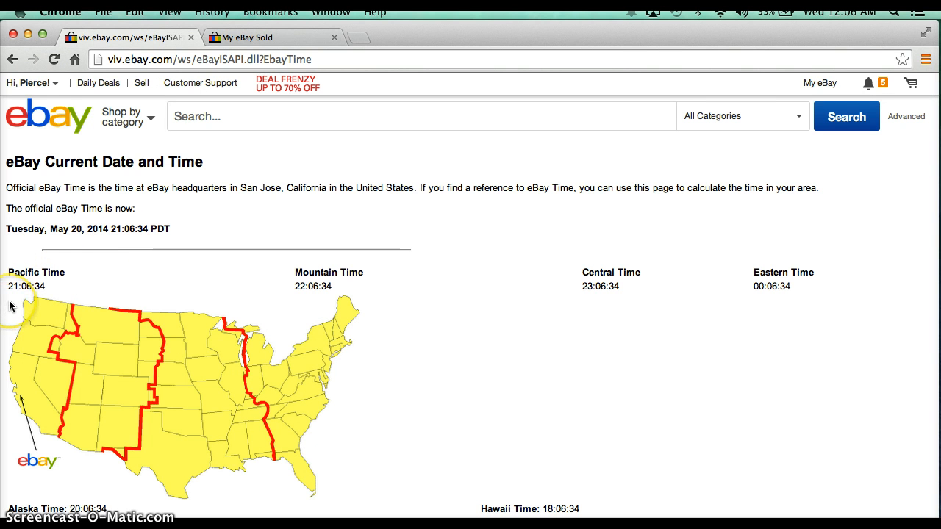
mouse_move(22, 303)
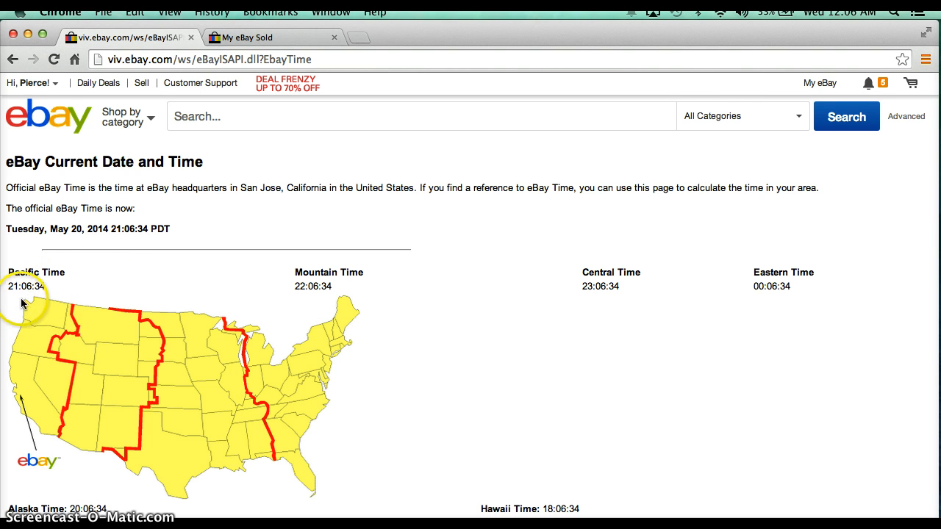